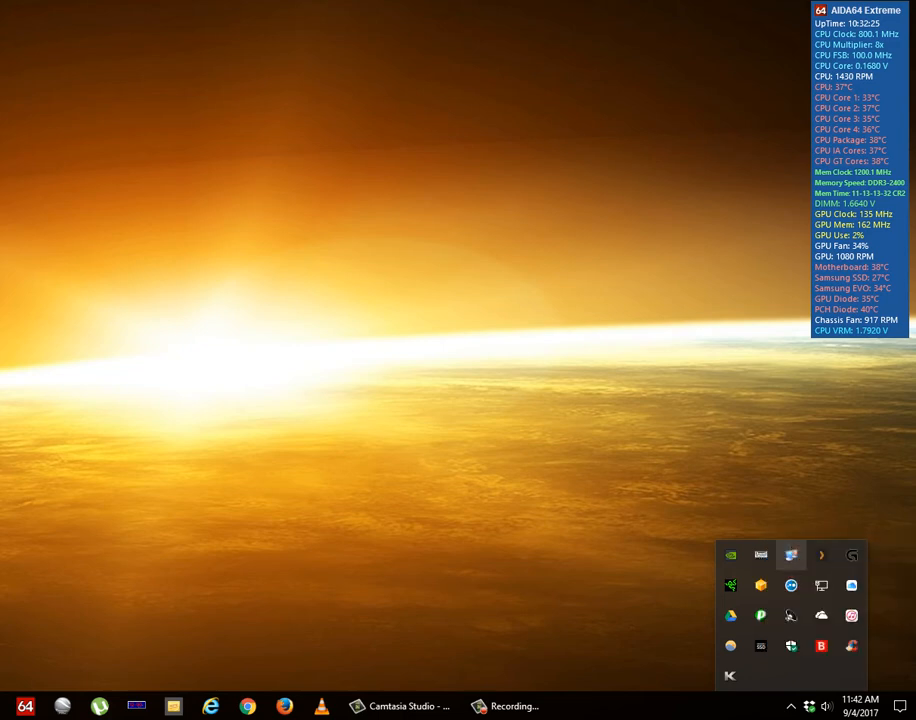
Launch the Bitdefender main window from its system tray icon
{"action": "left_click", "coordinate": [820, 644]}
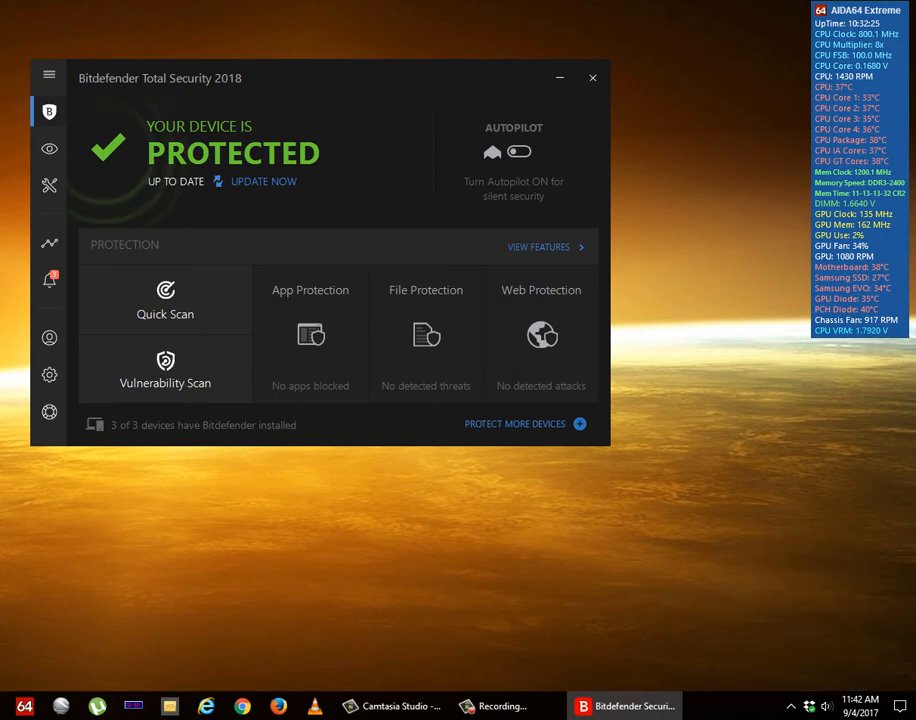
Show the Firewall's Network Adapters page, where Ethernet is on the Public profile
{"action": "left_click", "coordinate": [538, 248]}
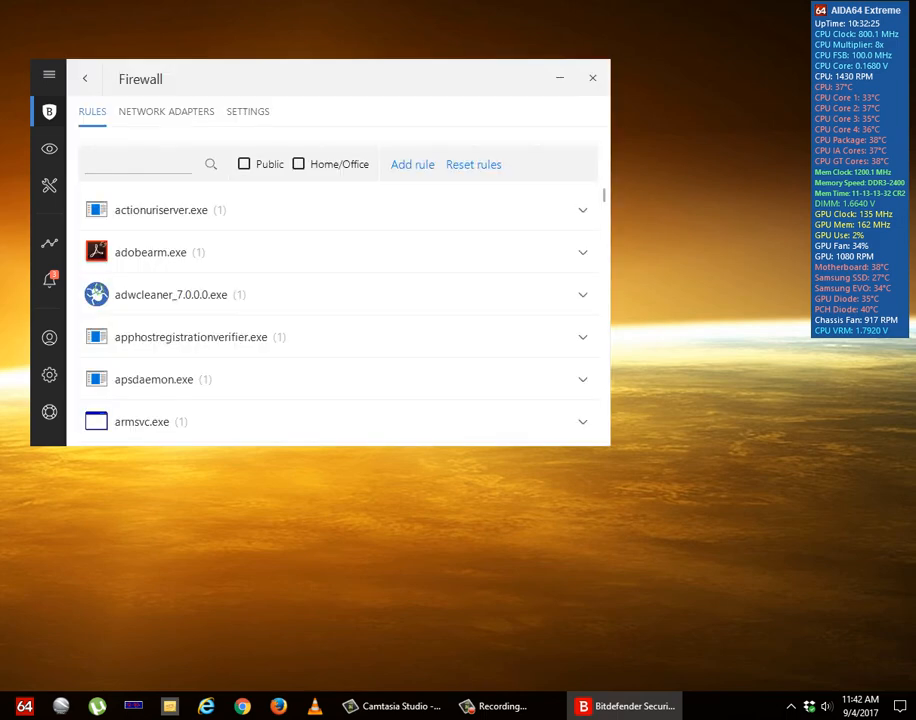
{"action": "left_click", "coordinate": [248, 112]}
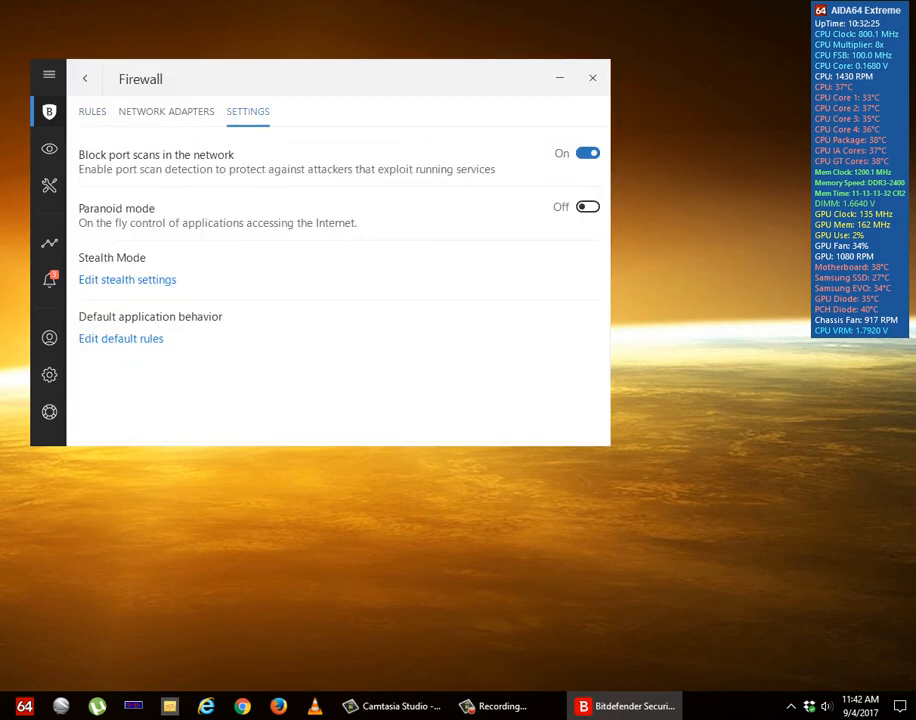
{"action": "left_click", "coordinate": [166, 112]}
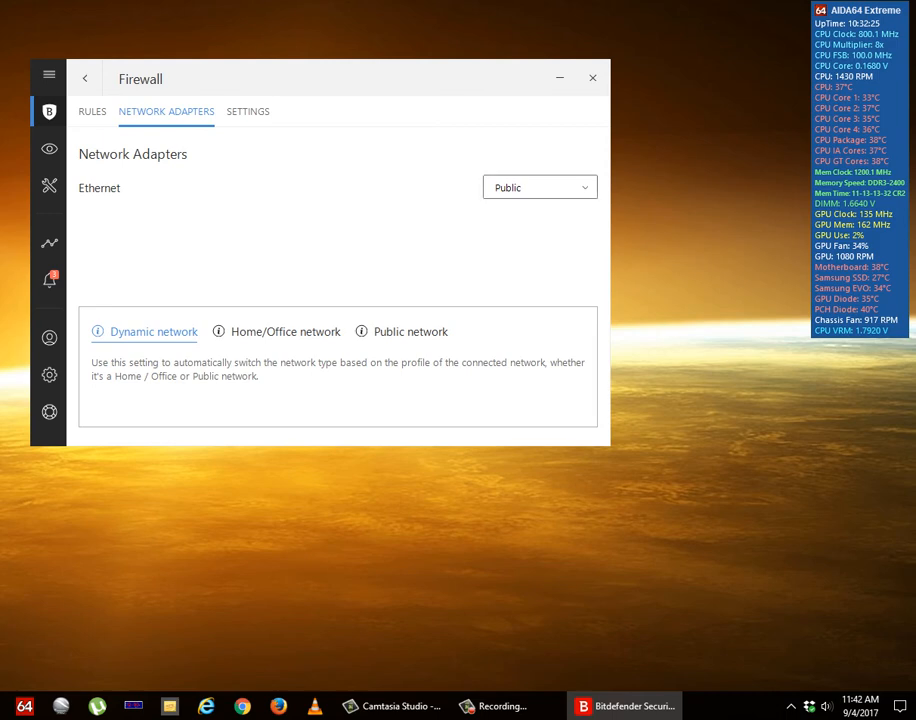
Change the Ethernet adapter's network type to Home/Office and close Bitdefender
{"action": "left_click", "coordinate": [540, 188]}
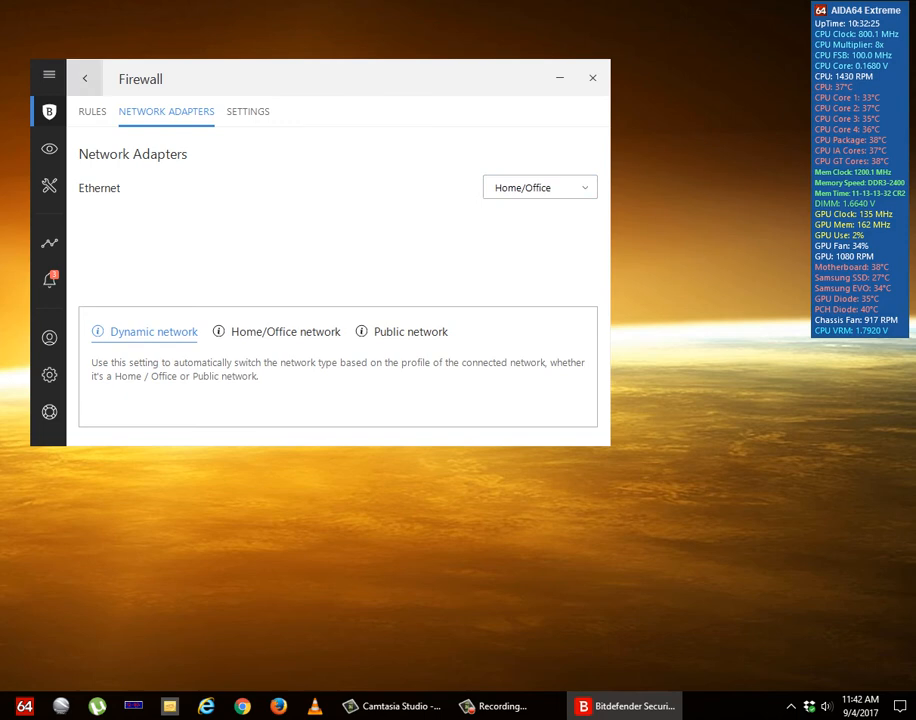
{"action": "left_click", "coordinate": [80, 76]}
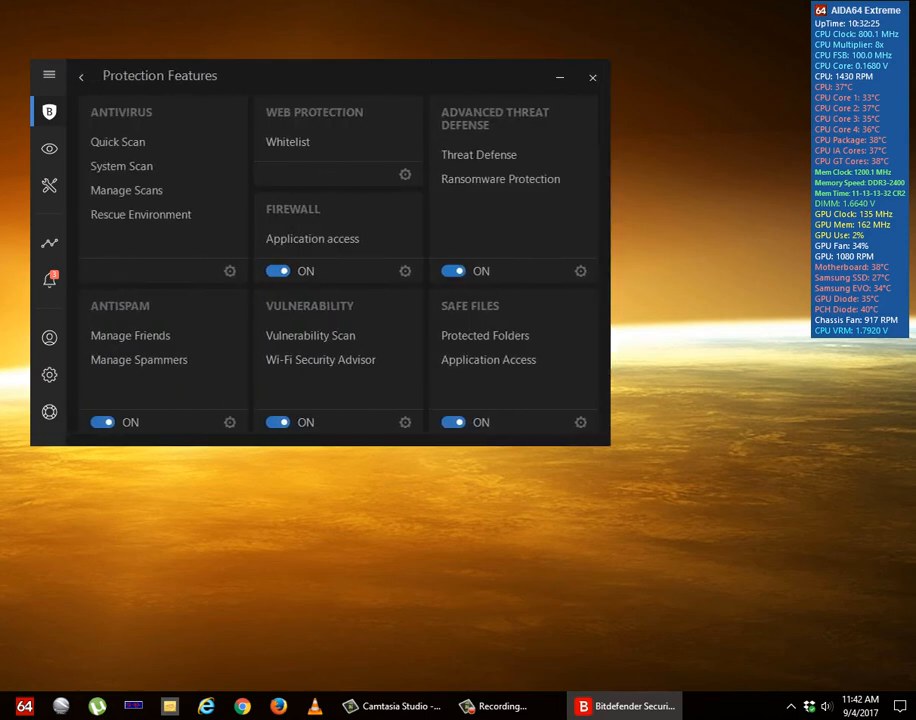
{"action": "left_click", "coordinate": [80, 76]}
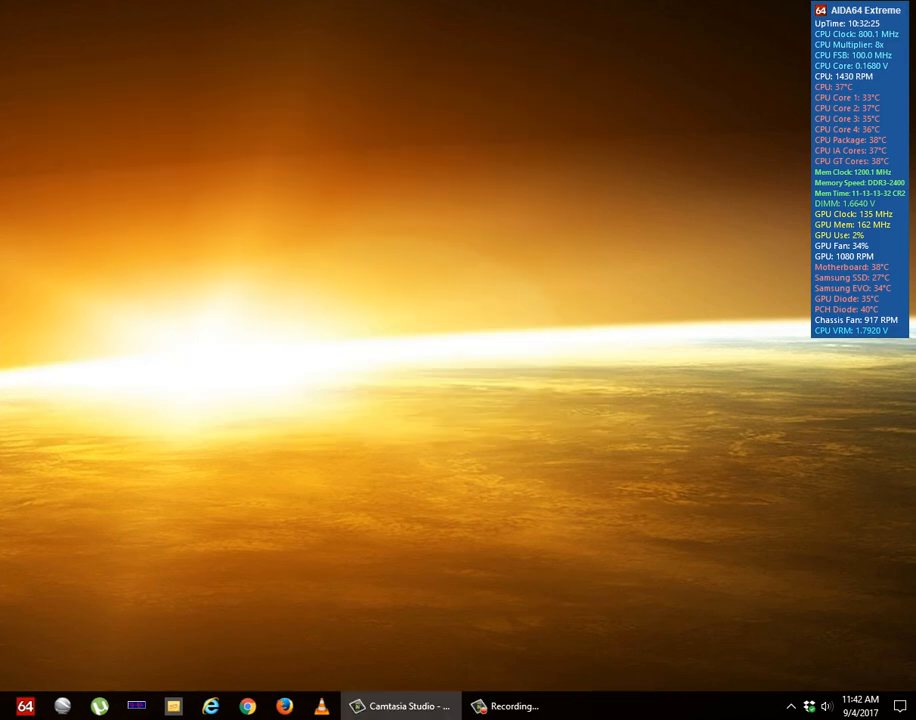
Reveal the hidden tray icons so the network status reports Internet access
{"action": "left_click", "coordinate": [792, 706]}
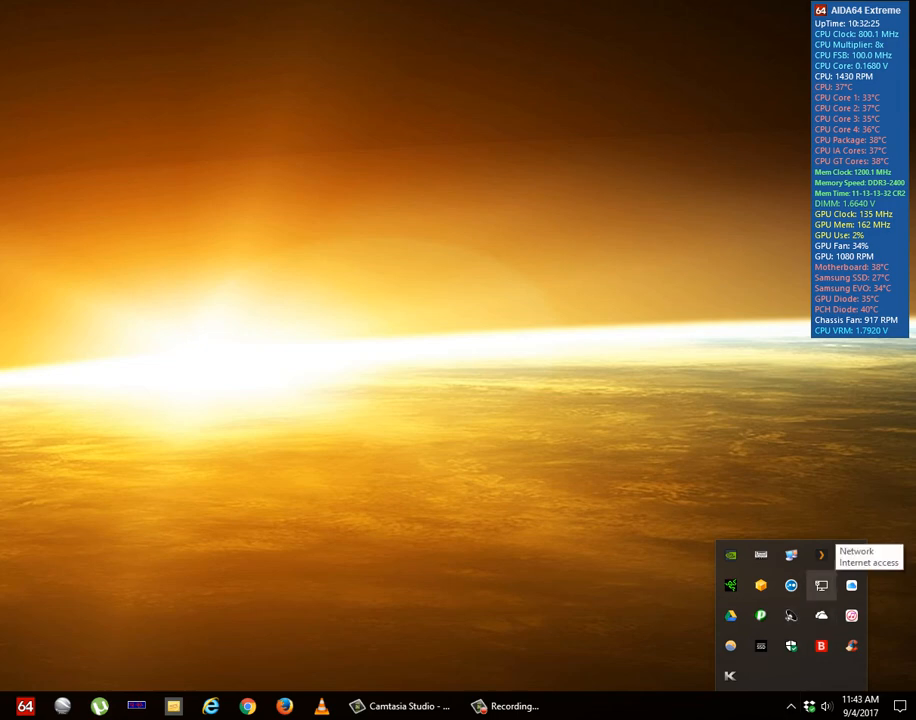